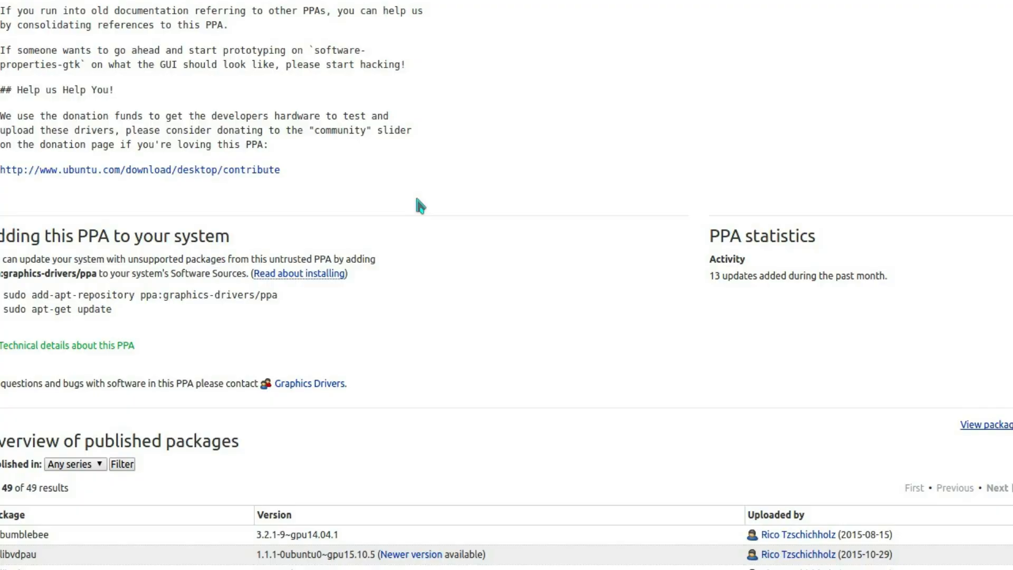
mouse_move(289, 306)
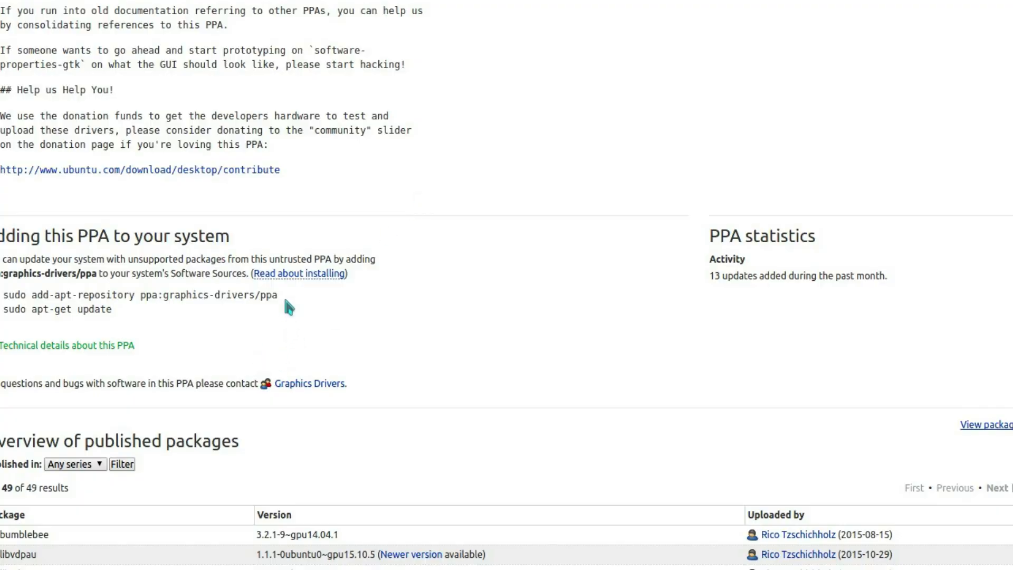
- Select the 'sudo add-apt-repository ppa:graphics-drivers/ppa' line on the PPA page
triple_click(137, 294)
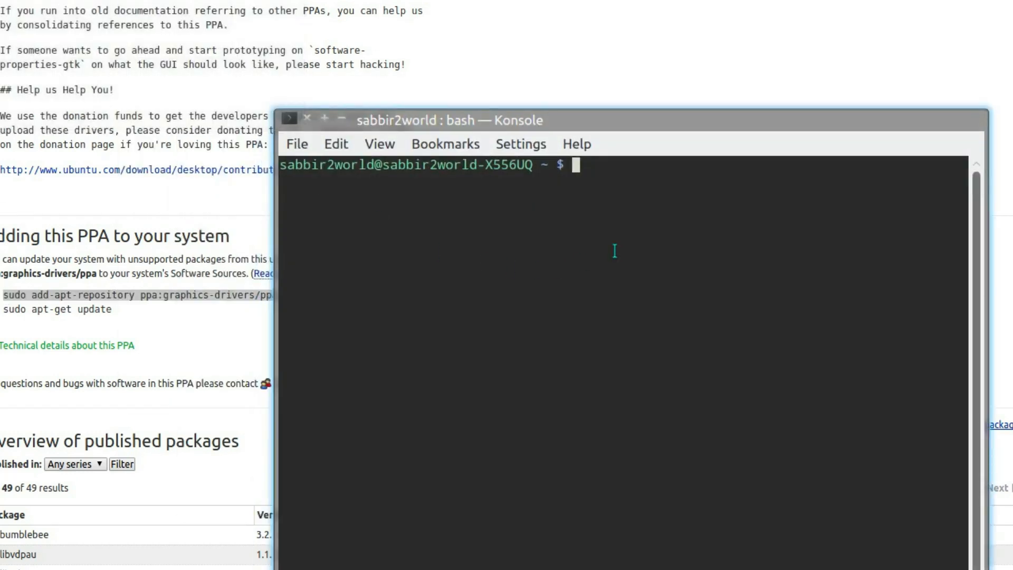
mouse_move(618, 233)
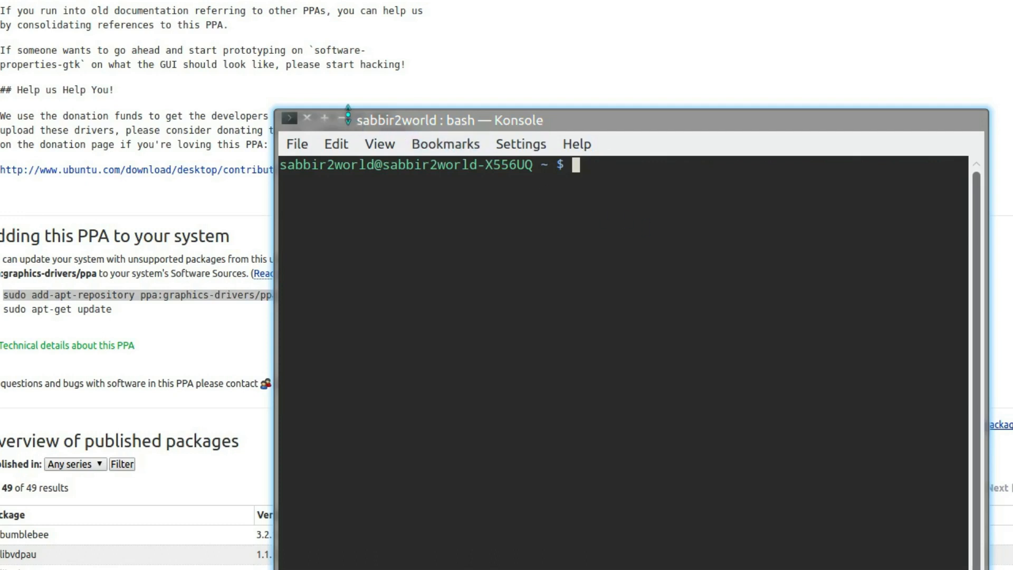
mouse_move(550, 262)
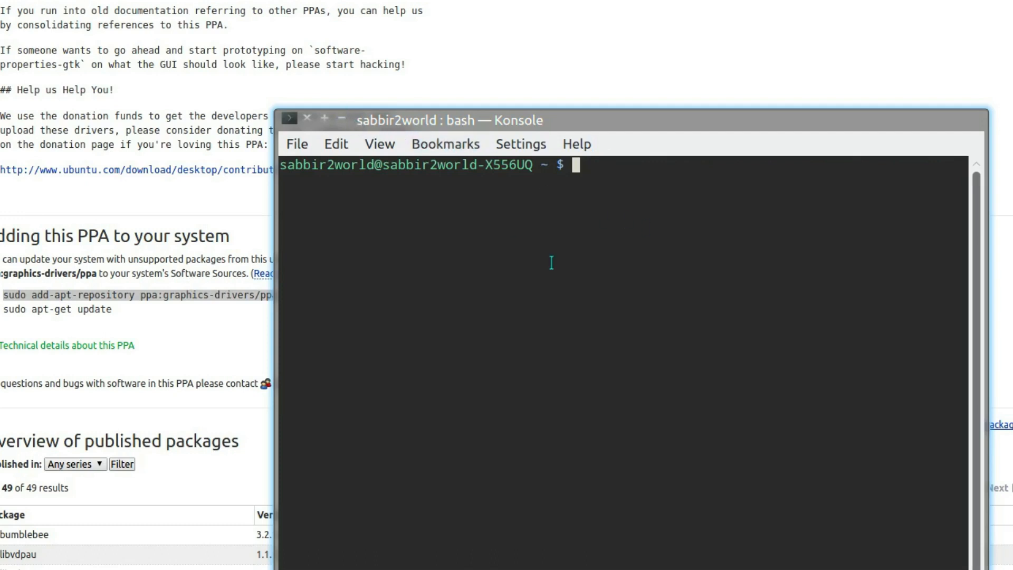
- Type 'sudo apt upda' at the Konsole bash prompt
type("sud")
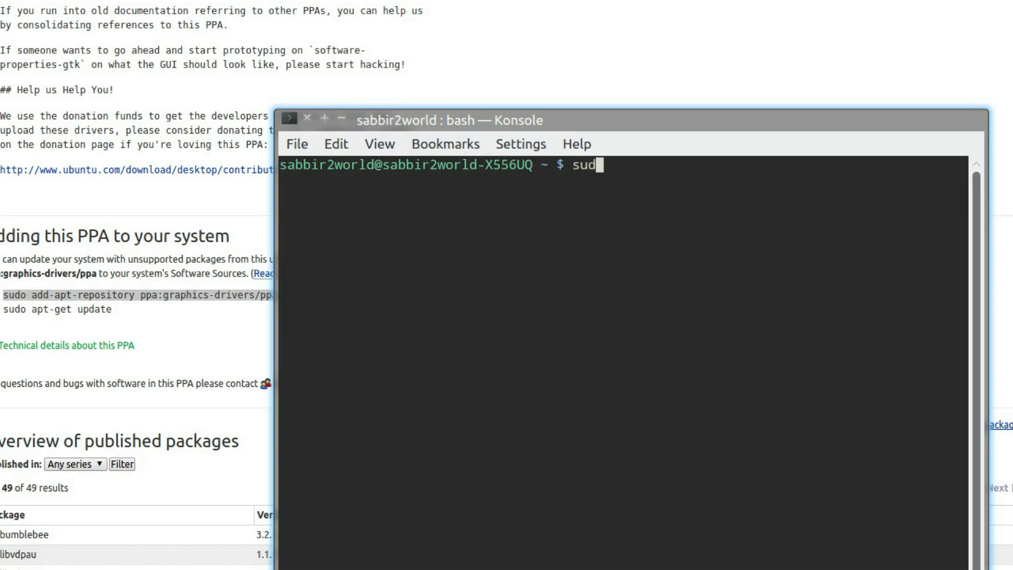
type("o apt upda")
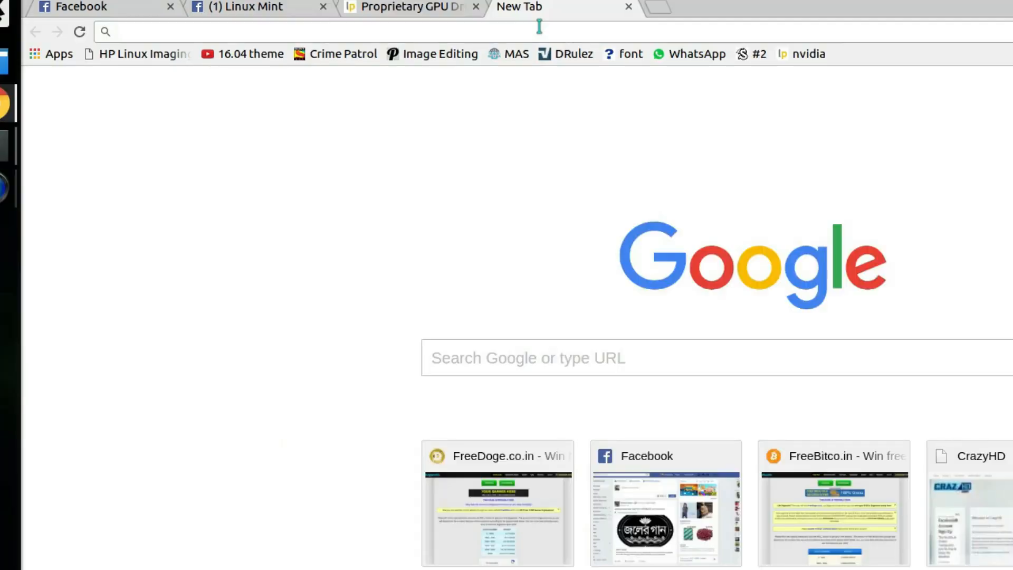
- Search Google for 'nvidia drivers' and open the 'Drivers - Download NVIDIA Drivers' result
type("nvidia drivers")
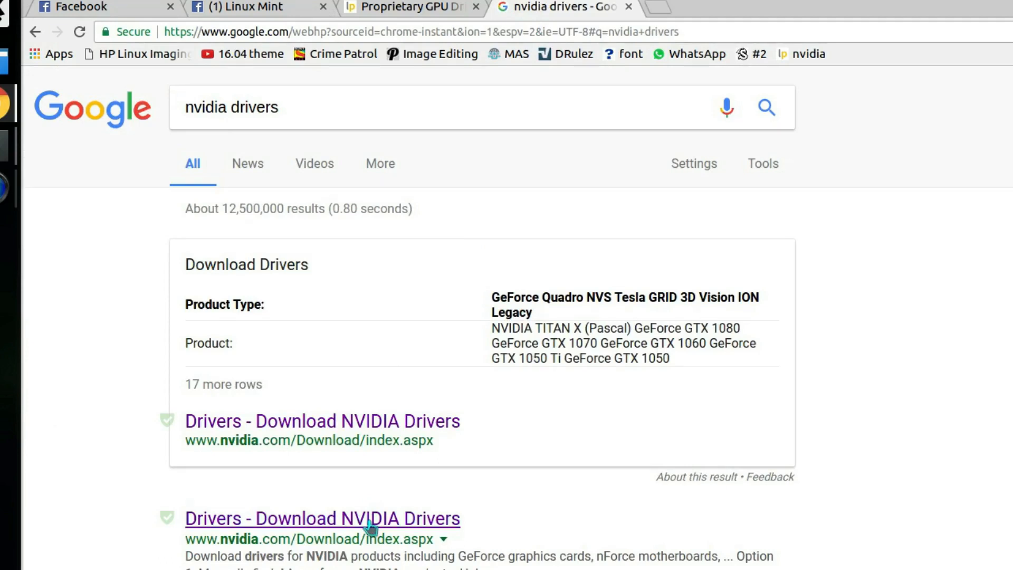
left_click(321, 518)
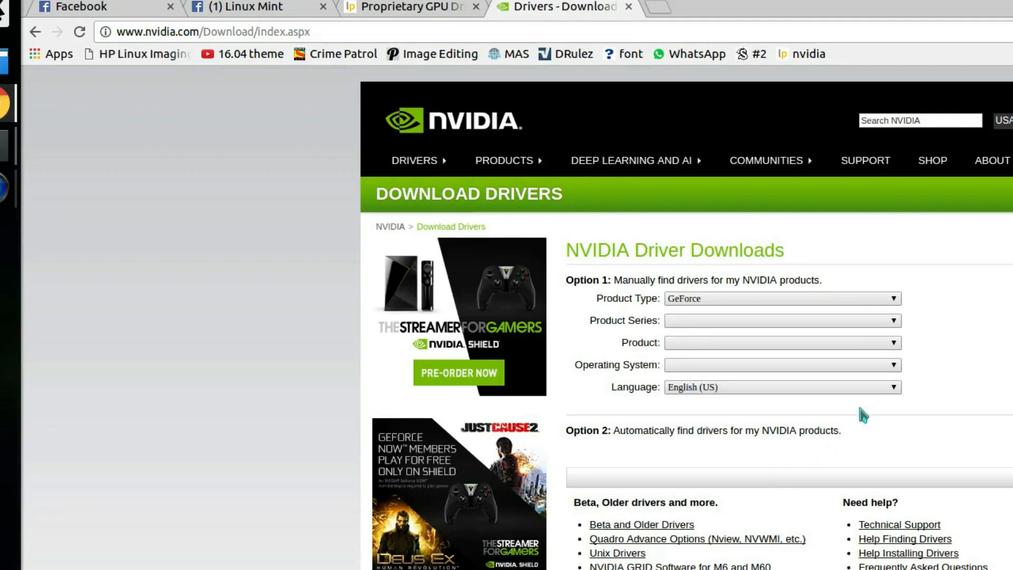
mouse_move(737, 307)
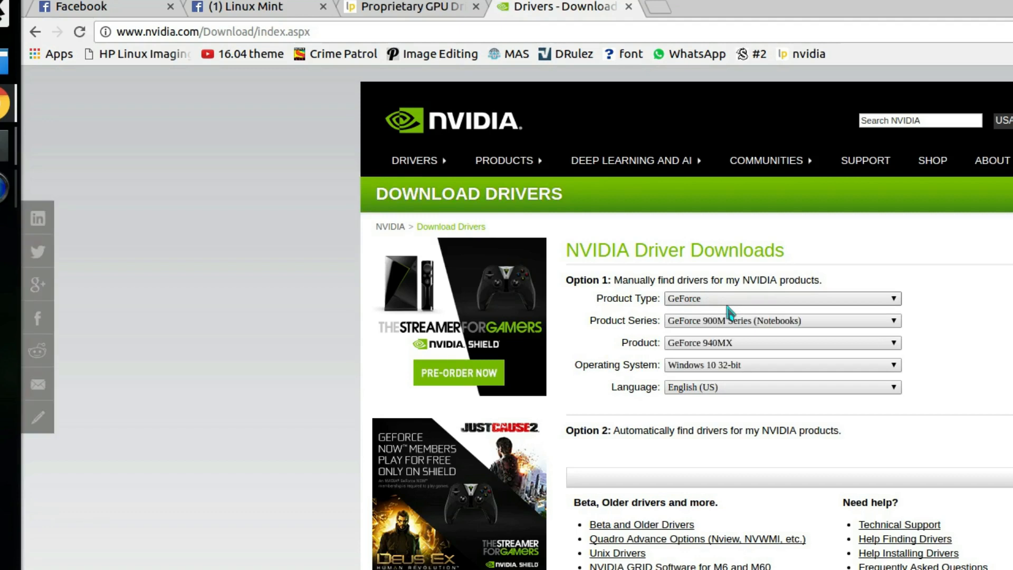
mouse_move(752, 334)
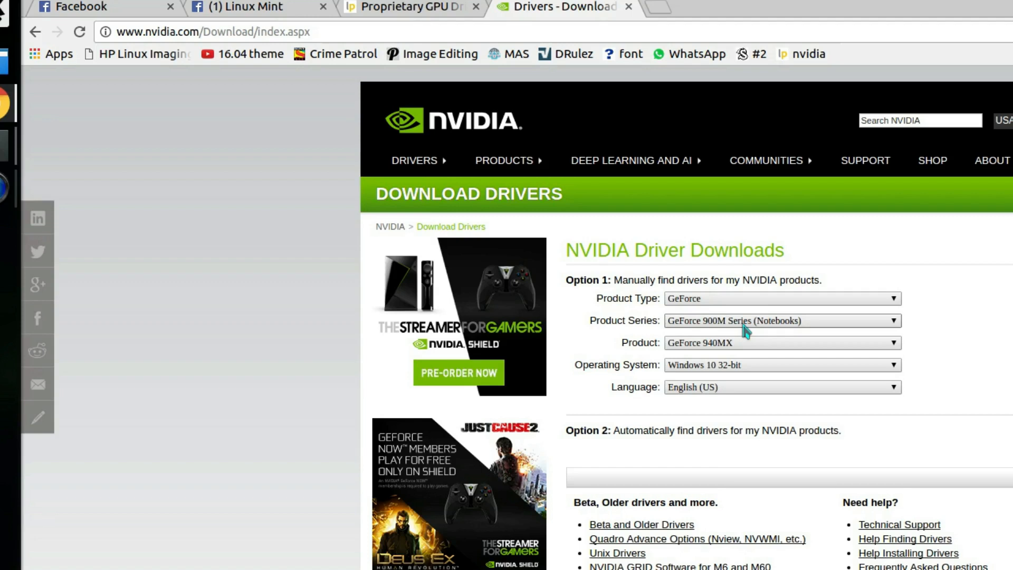
mouse_move(794, 346)
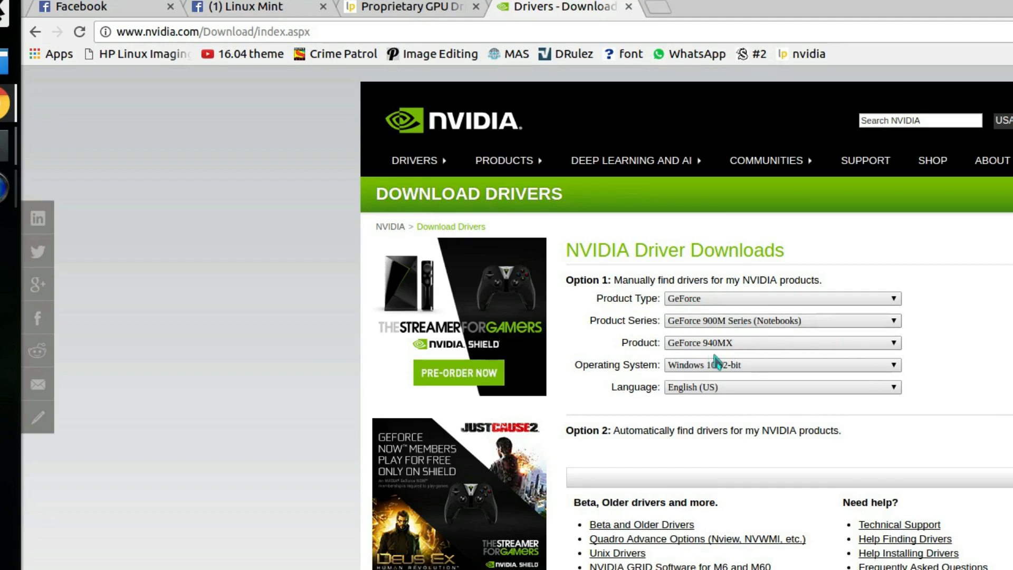
mouse_move(721, 364)
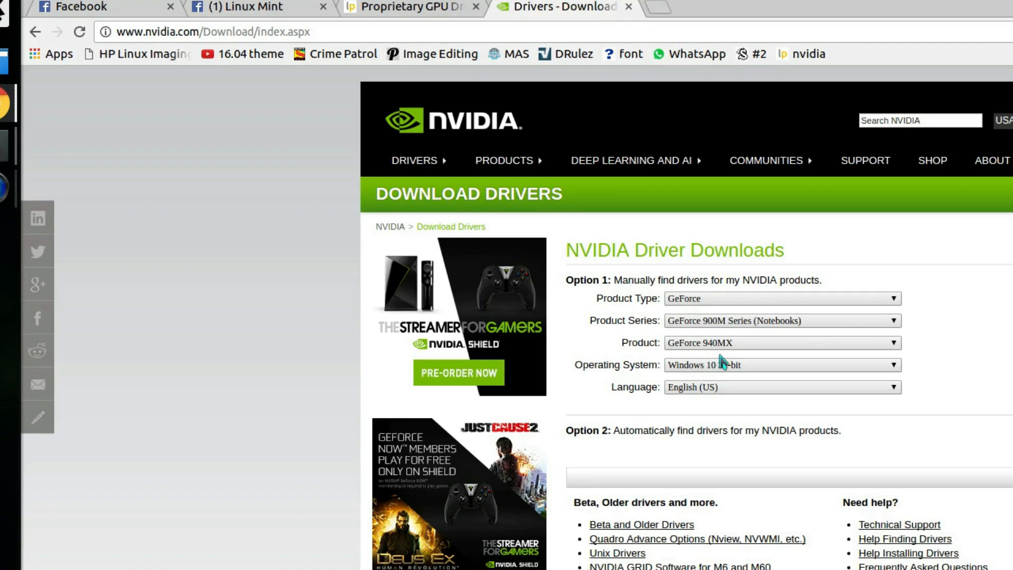
- Set the operating system to Linux 64-bit via 'Show all Operating Systems'
left_click(783, 365)
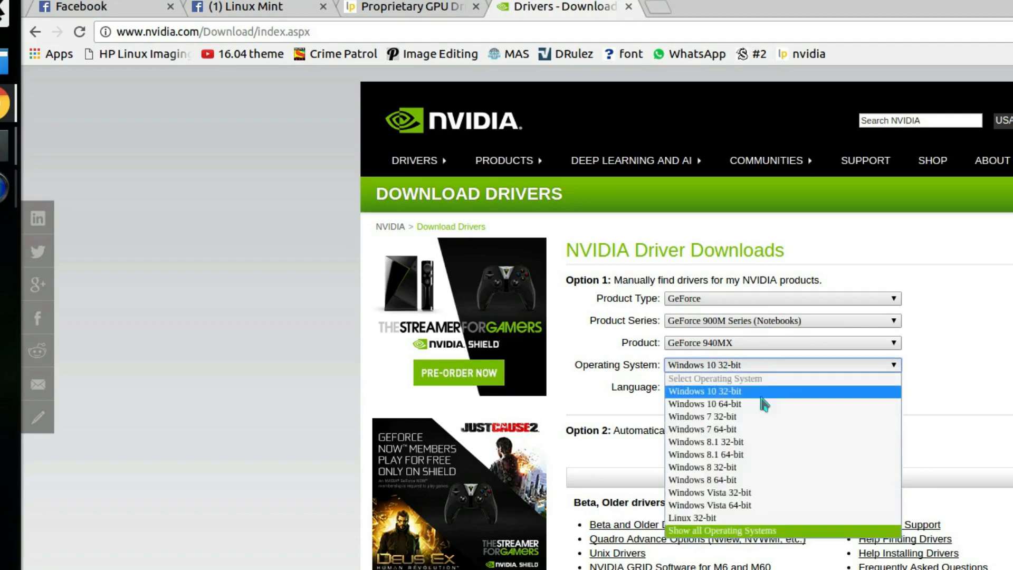
mouse_move(745, 542)
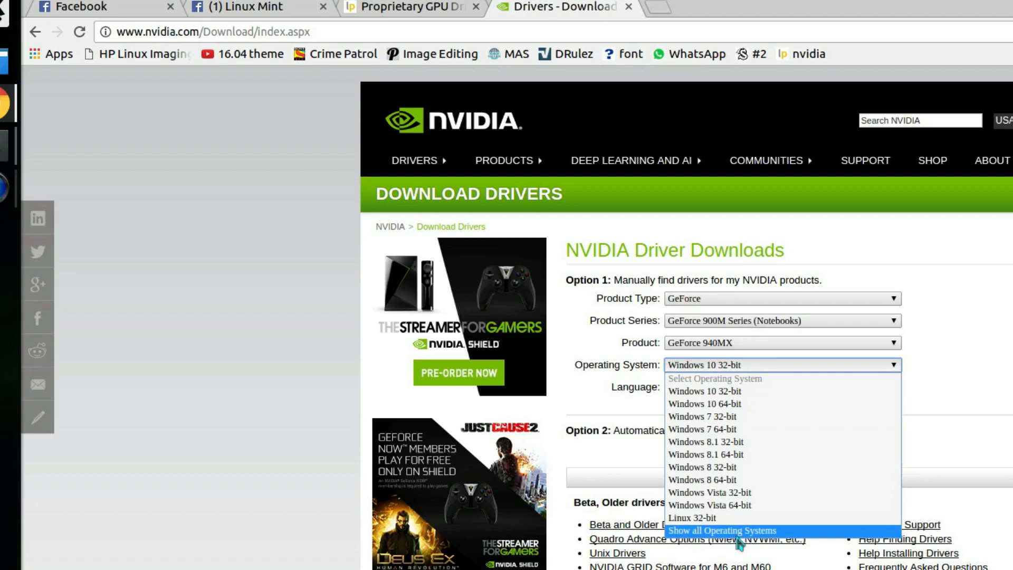
left_click(715, 530)
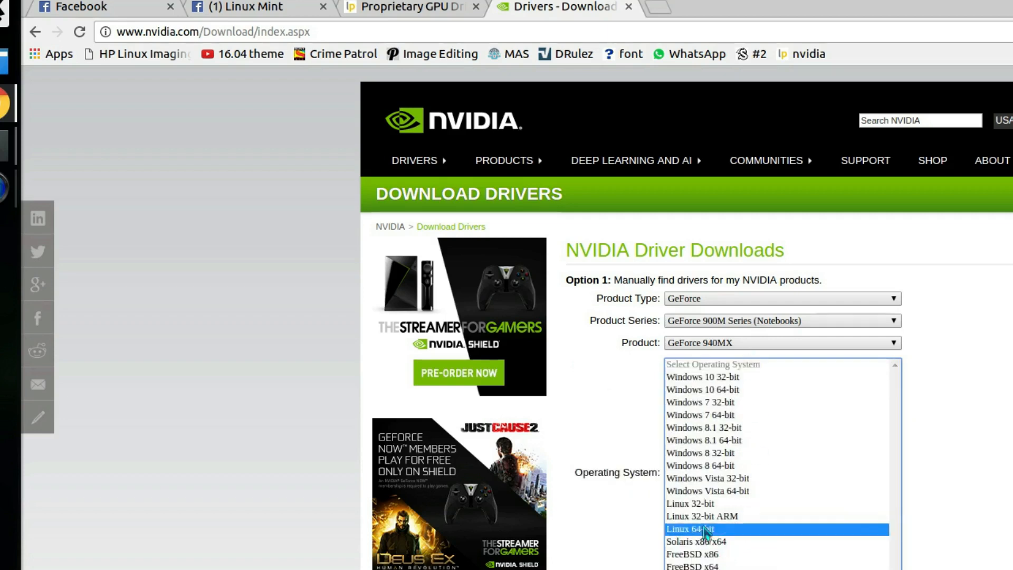
left_click(692, 529)
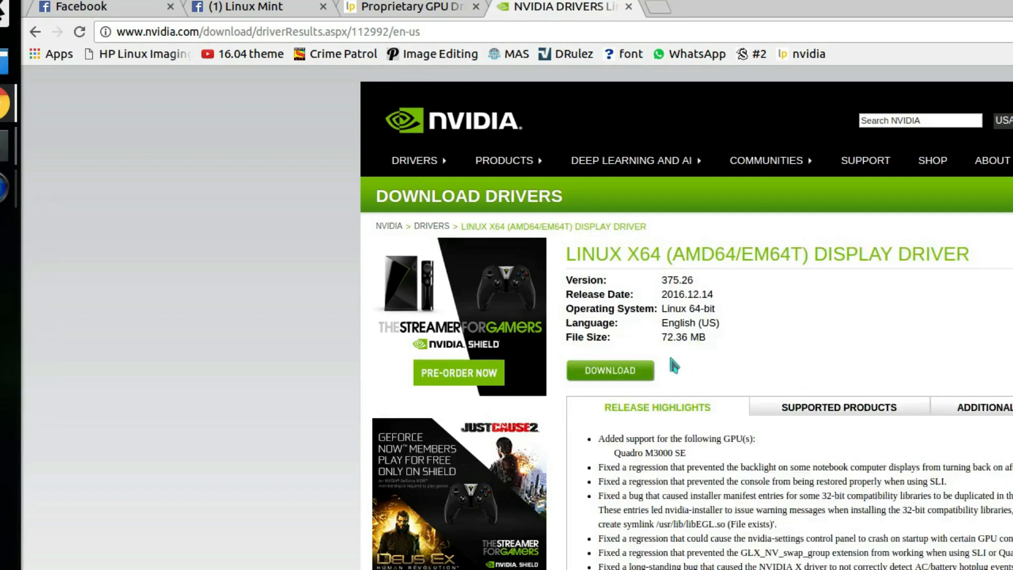
mouse_move(605, 379)
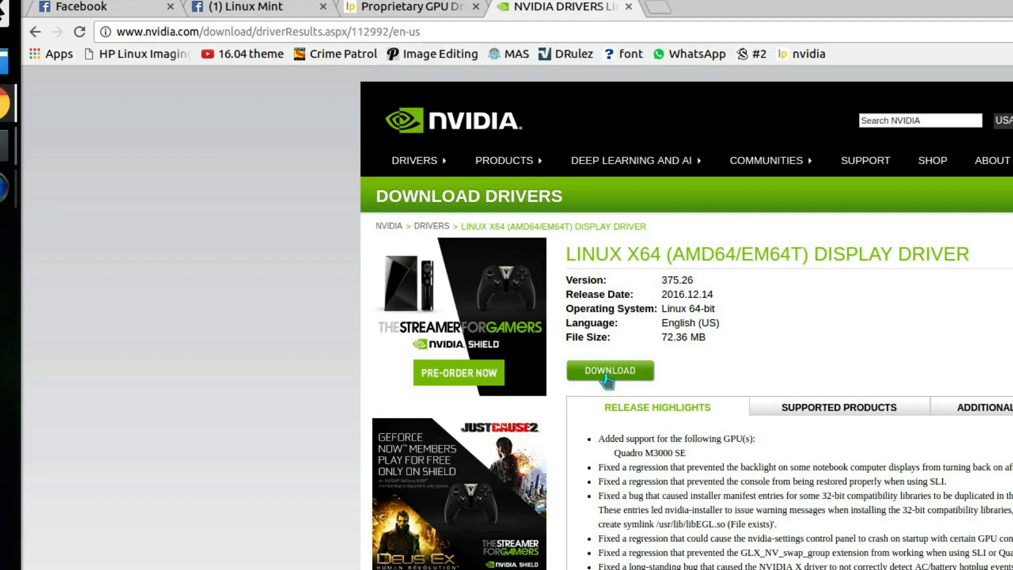
mouse_move(714, 293)
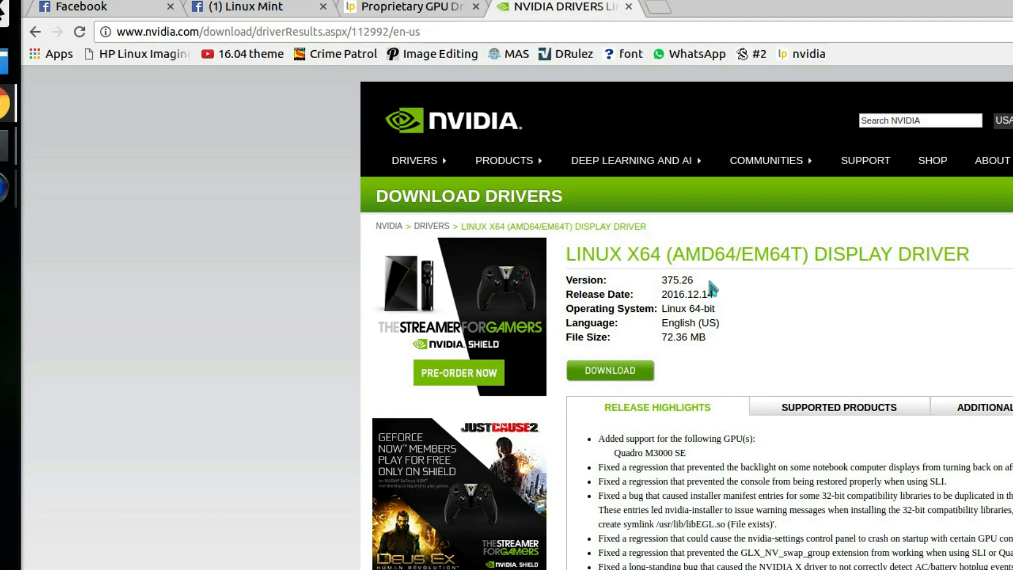
- Select the driver Version value 375.26 on the Linux x64 results page
double_click(676, 280)
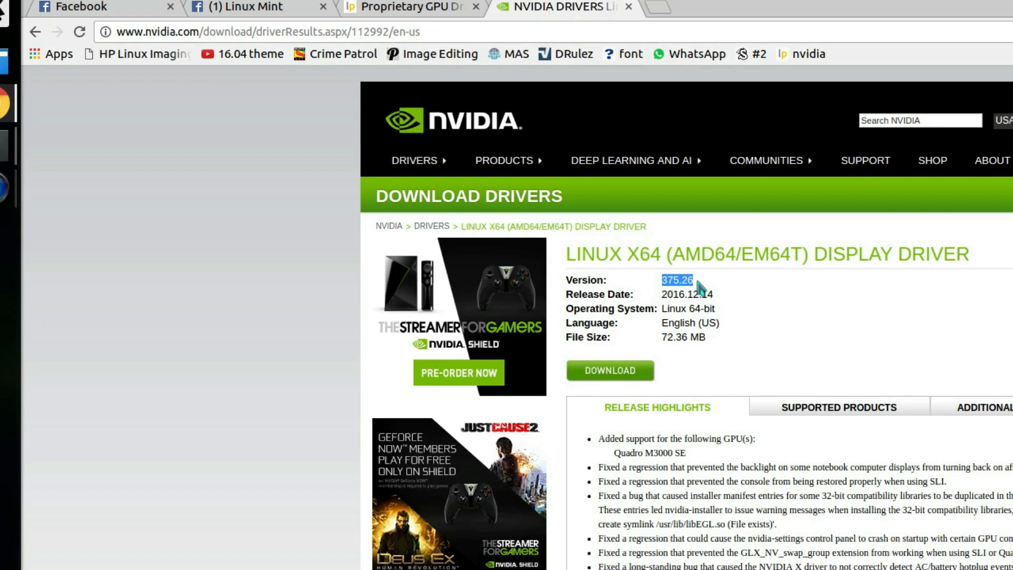
left_click(629, 293)
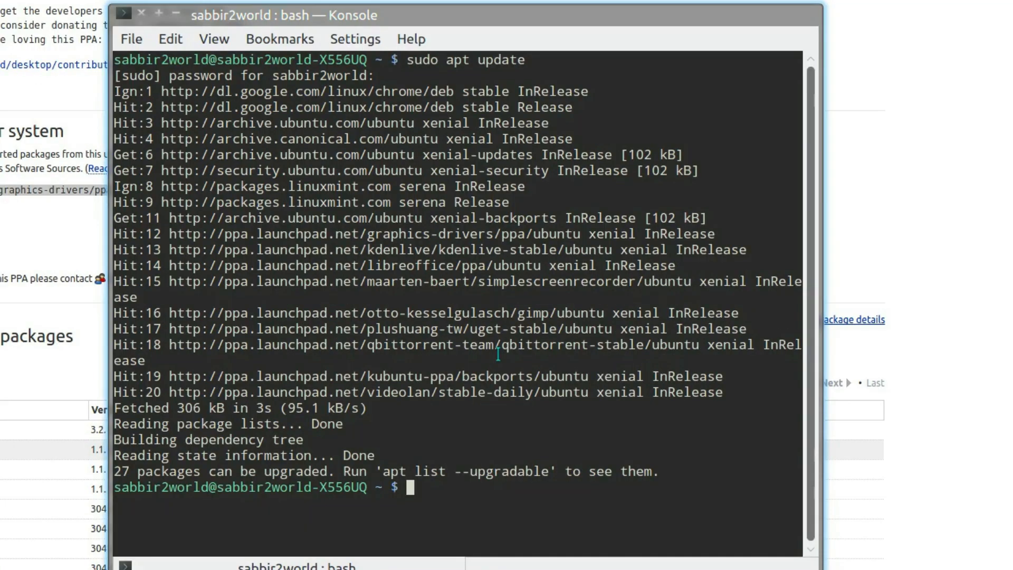
- Run 'apt search nivdia-375', which returns no results
type("a")
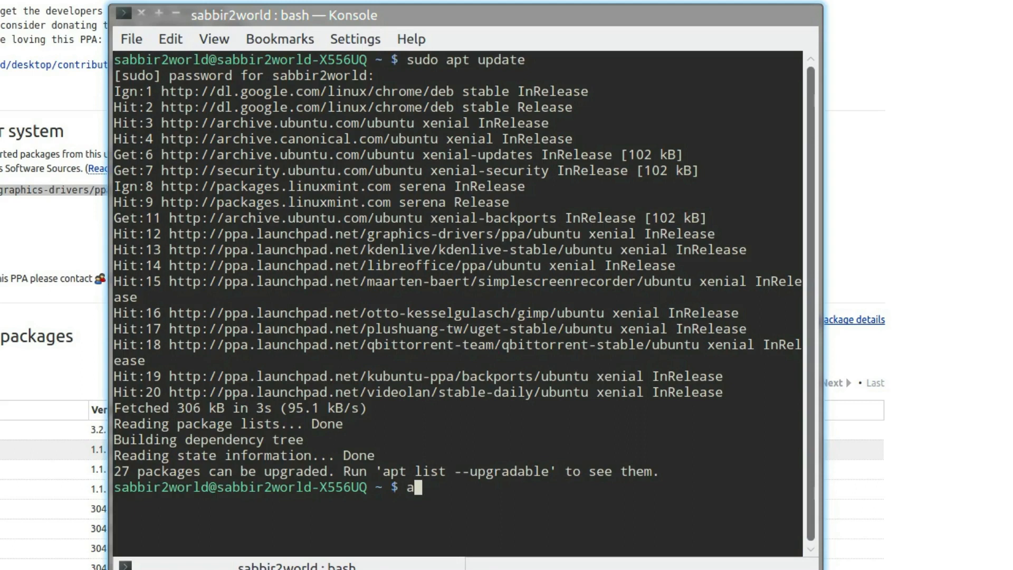
type("pt search niv")
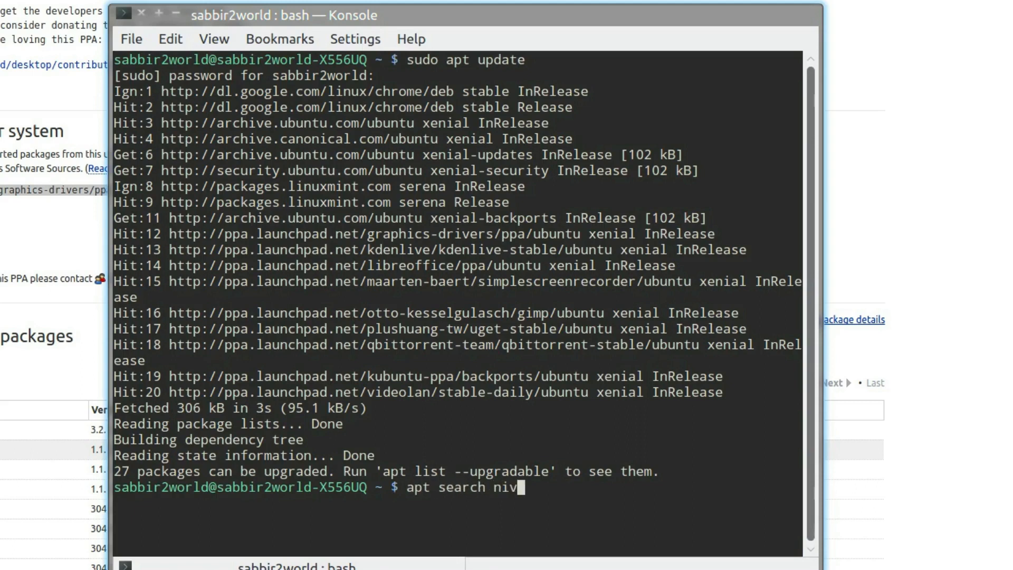
type("dia-")
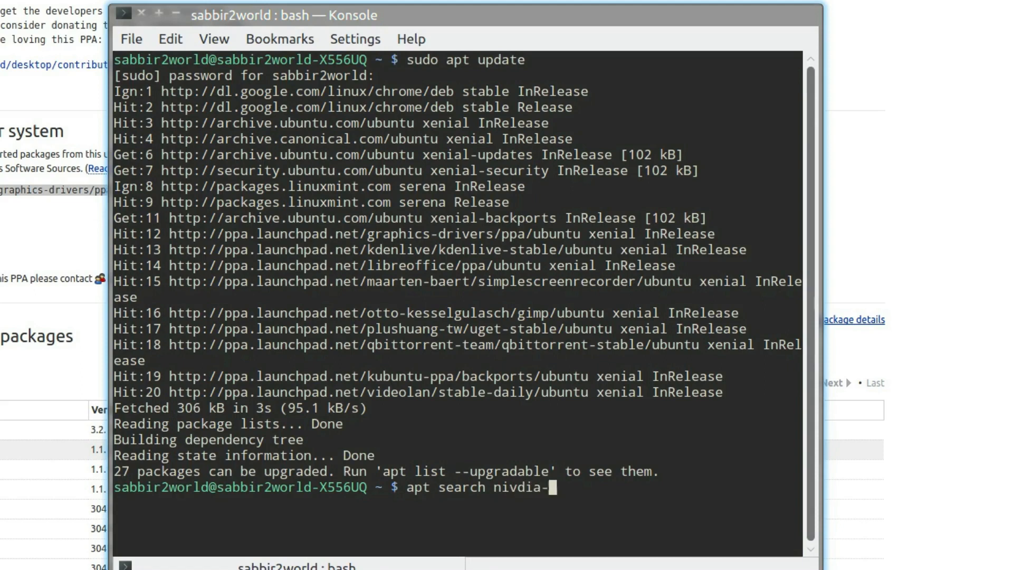
type("3")
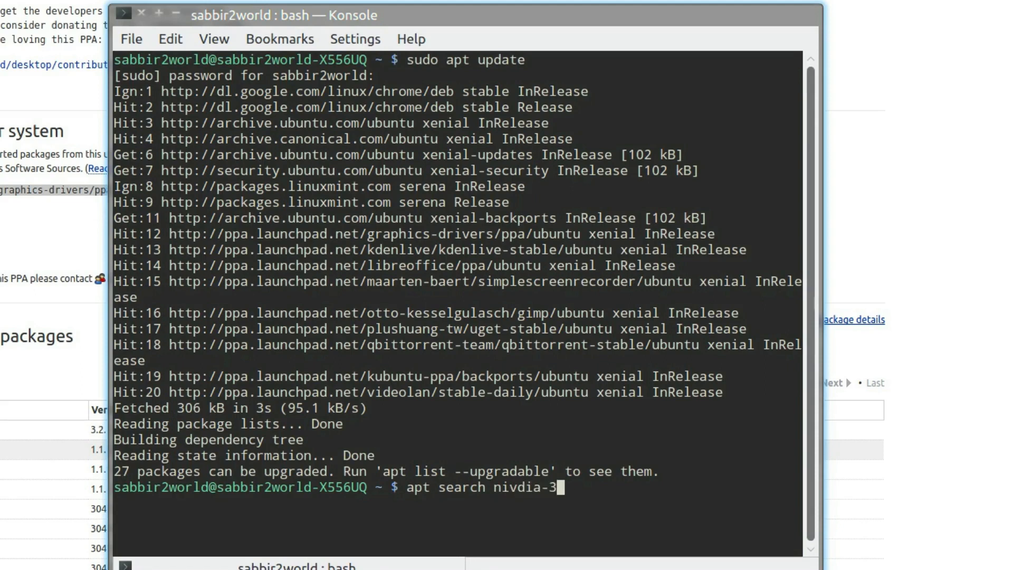
type("75")
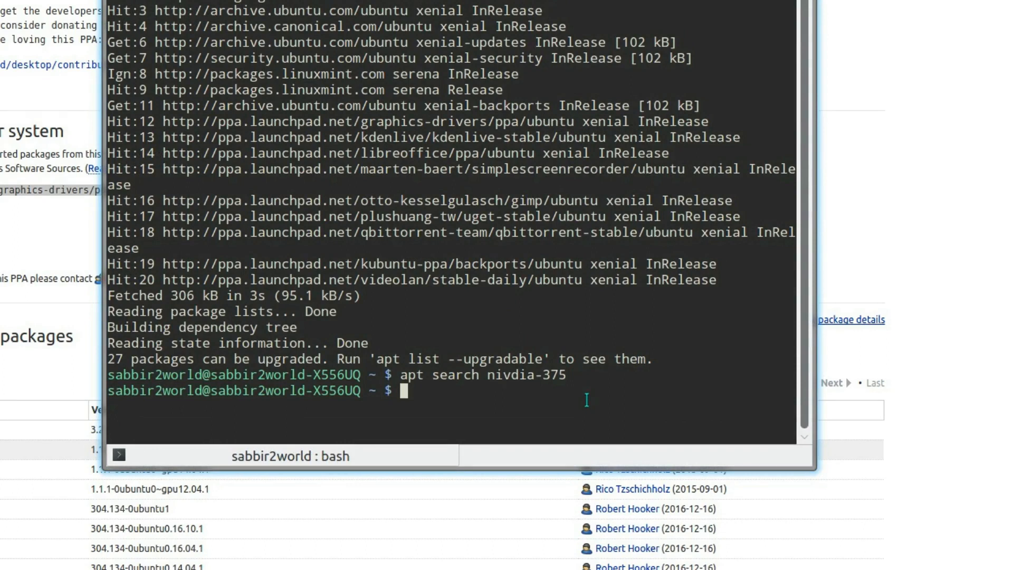
- Run 'apt search nvidia-375' to list the driver, i386 and dev packages
type("apt search n")
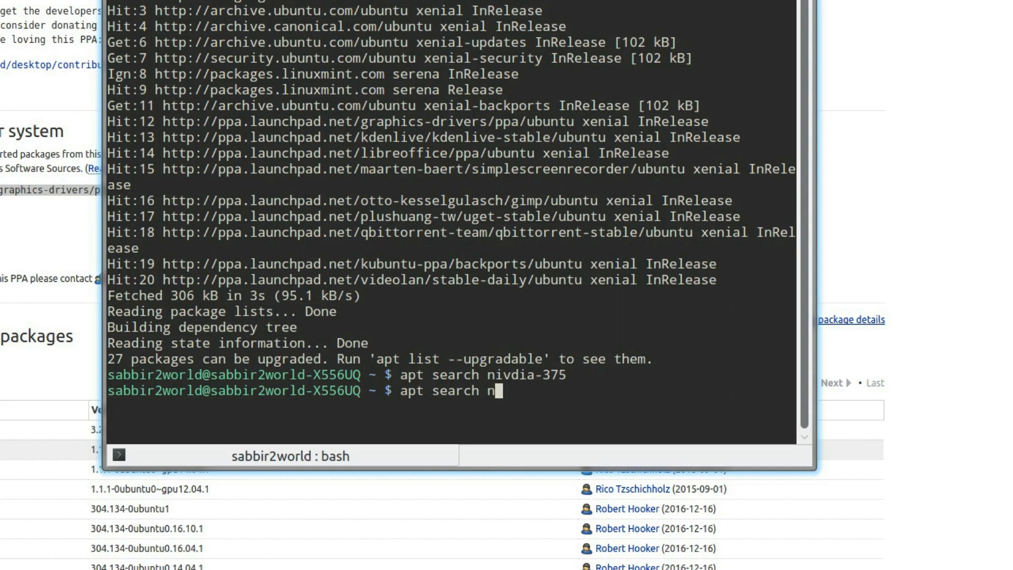
type("vidia-375")
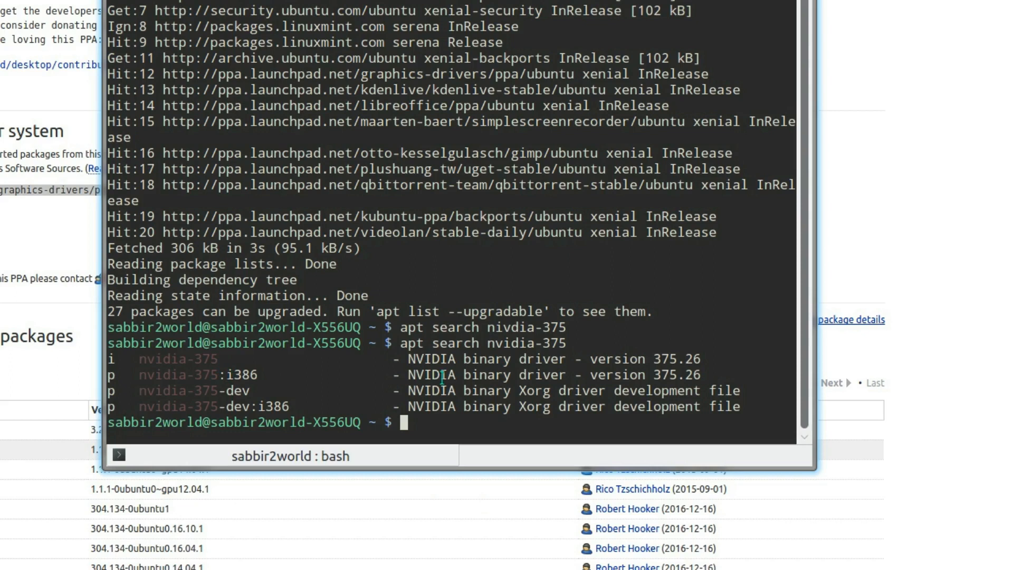
type("sudo apt install")
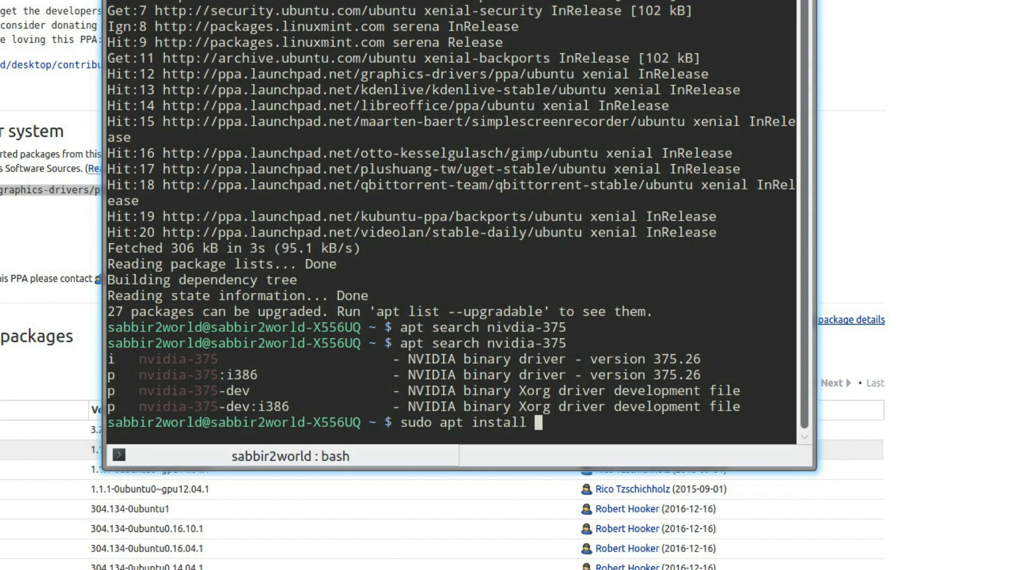
- Run 'sudo apt install nvidia-375' to install the driver package
type("nvidia")
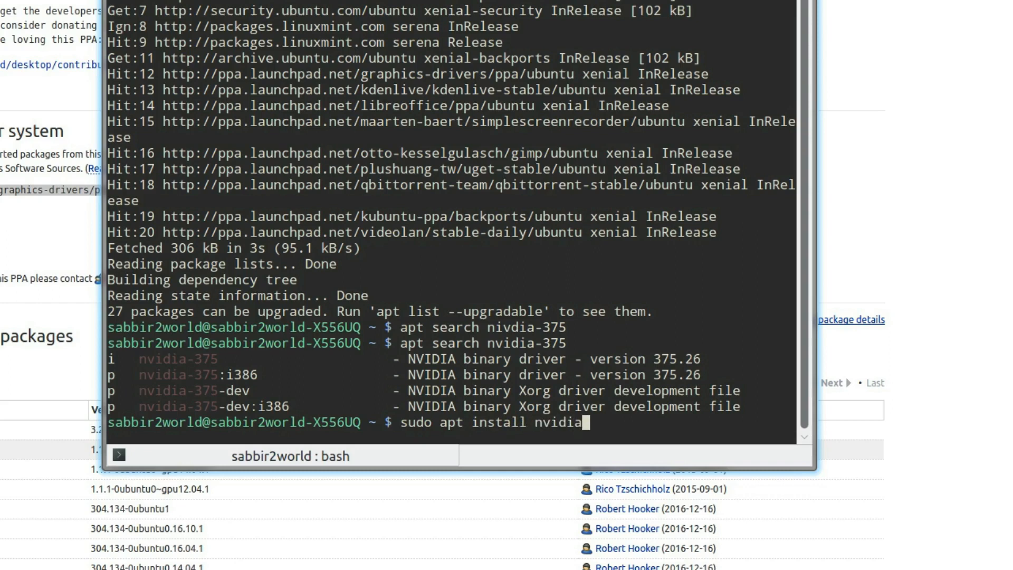
type("-375")
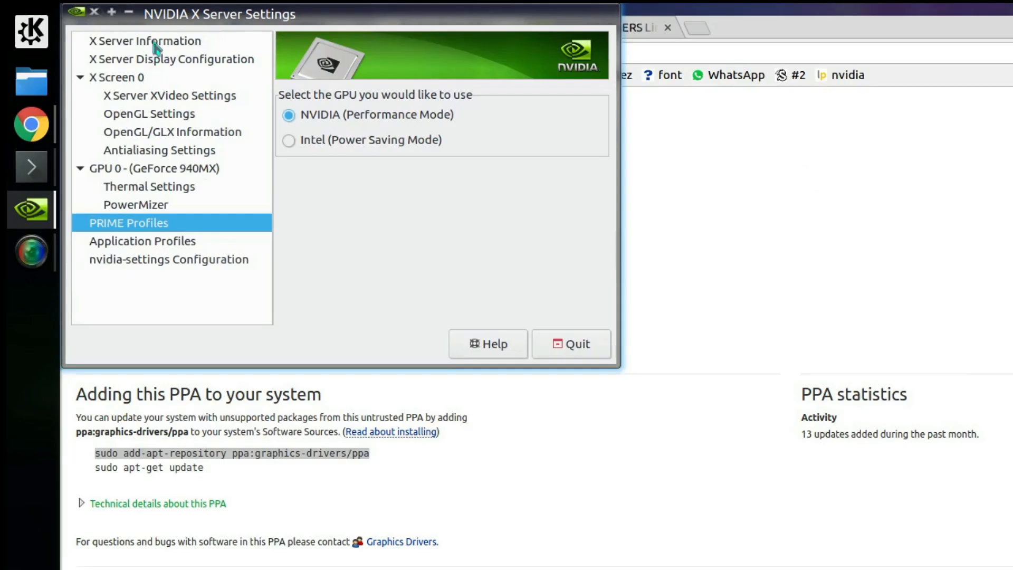
- Open the X Server Information page to confirm NVIDIA driver version 375.26
left_click(147, 41)
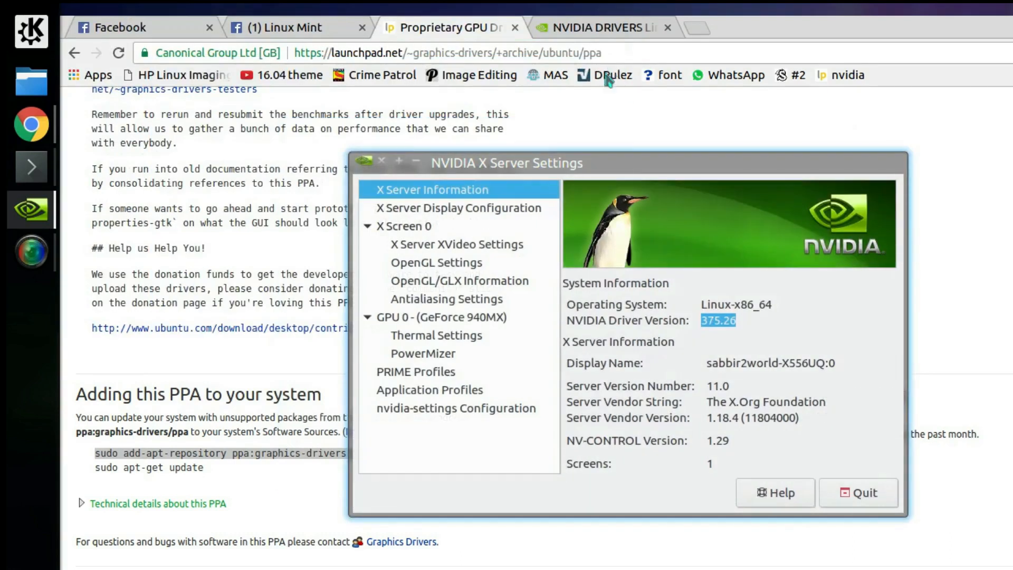
mouse_move(772, 343)
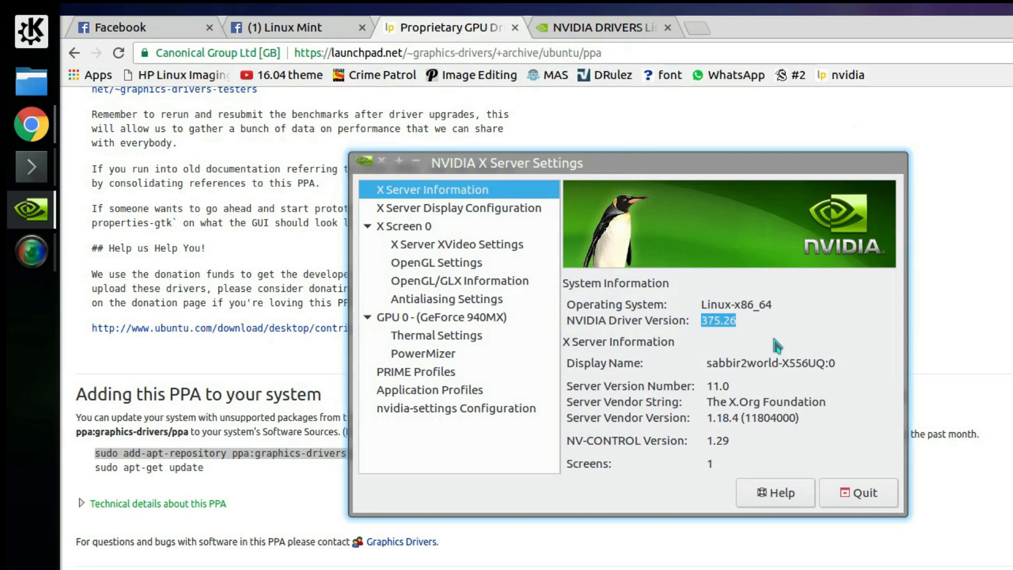
mouse_move(331, 345)
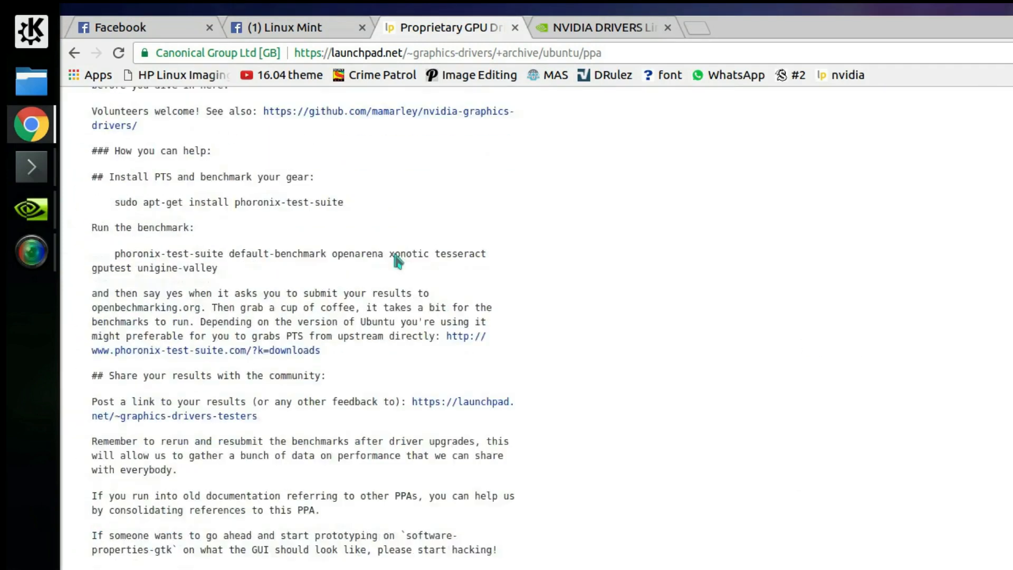
- Scroll the Launchpad PPA page to the nvidia-graphics-drivers-375 builds at version 375.26
scroll("down", 3)
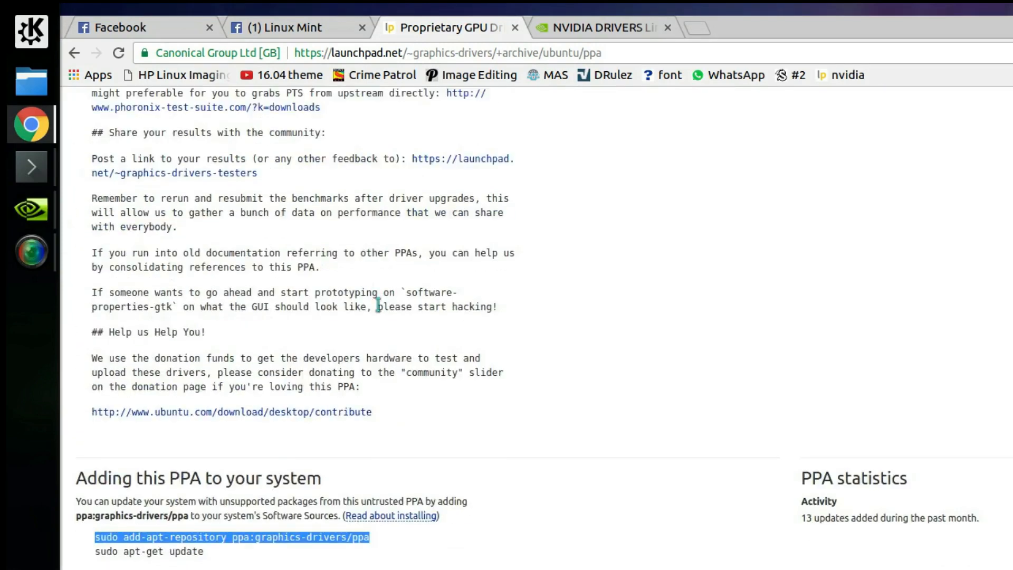
scroll("down", 3)
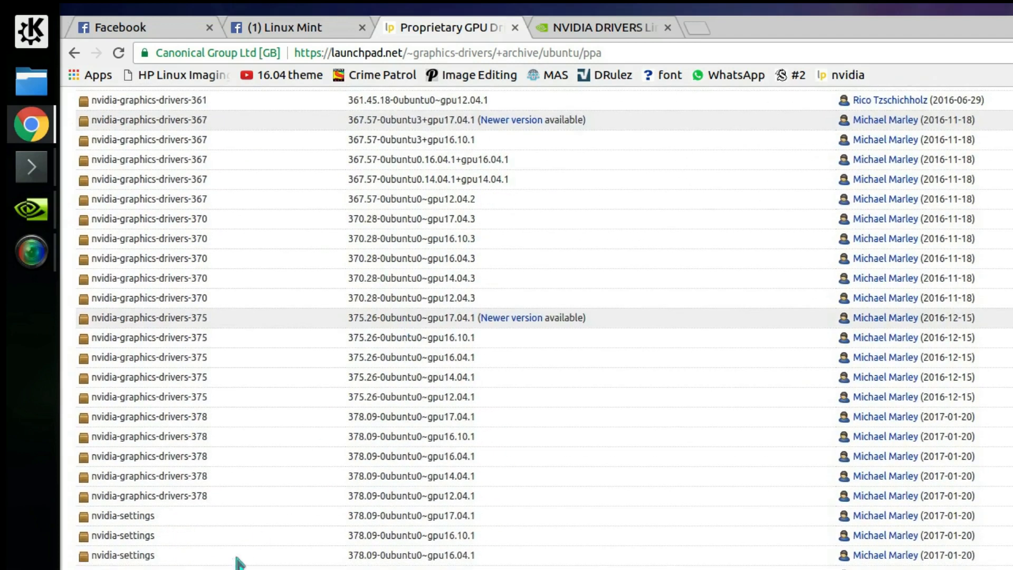
mouse_move(229, 447)
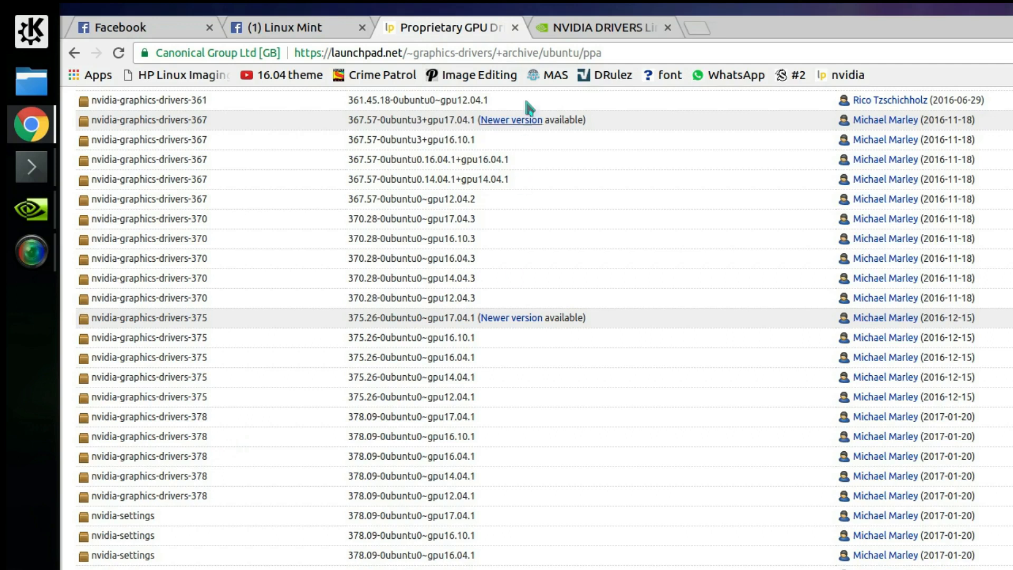
- Switch Chrome to the NVIDIA Drivers tab showing the Linux x64 375.26 driver page
left_click(599, 27)
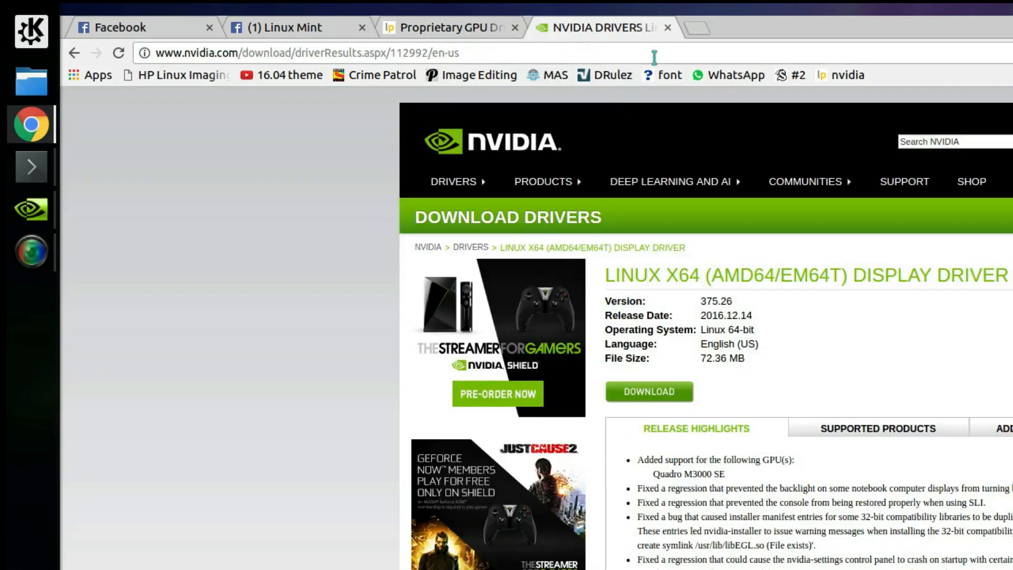
mouse_move(532, 50)
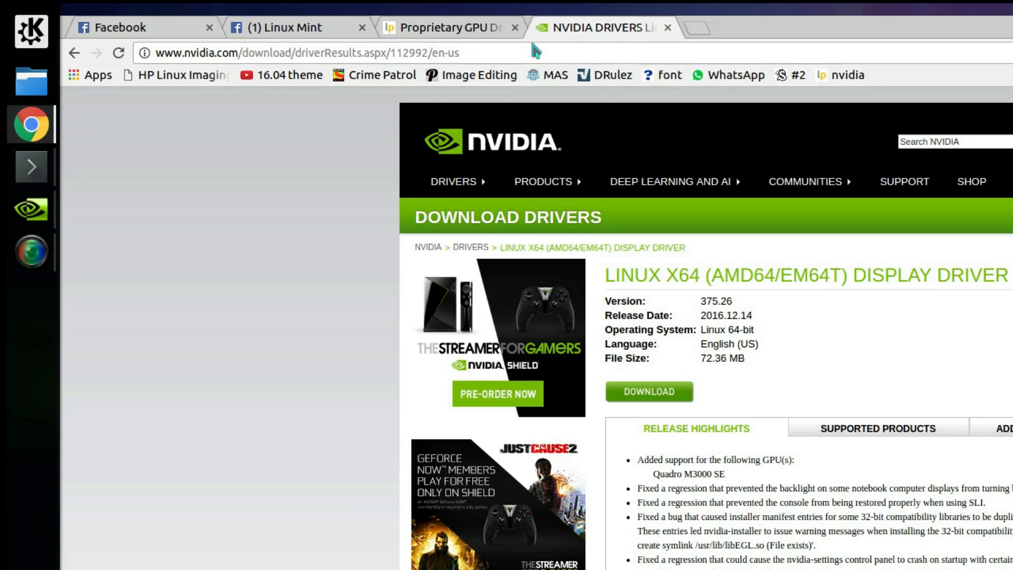
mouse_move(98, 282)
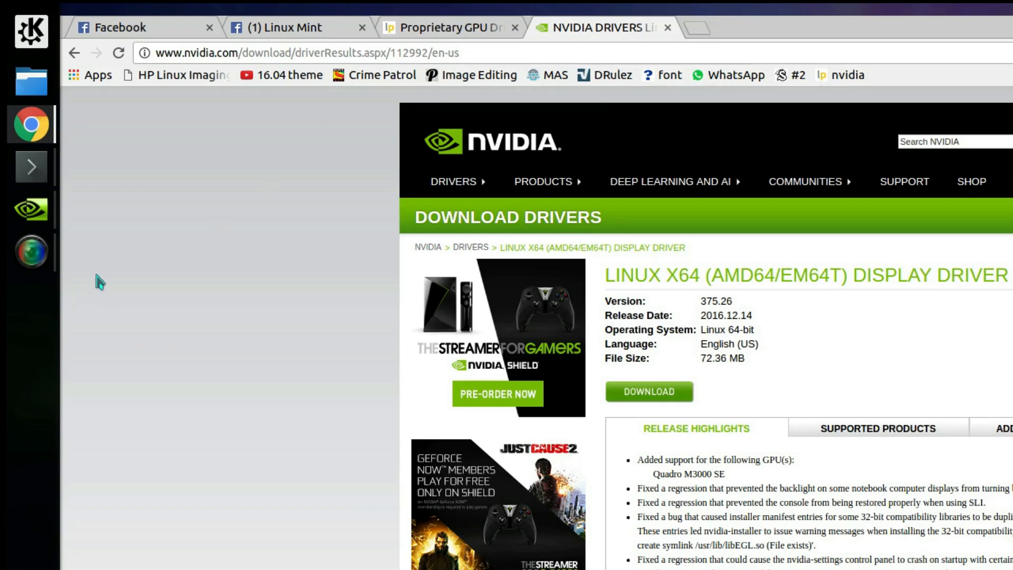